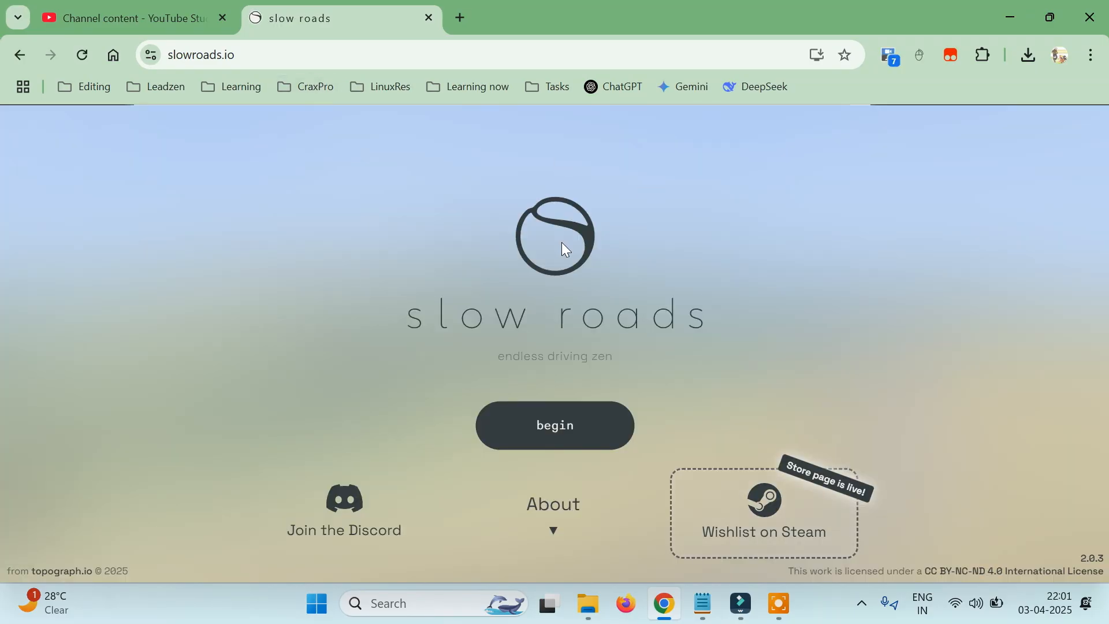
mouse_move(770, 297)
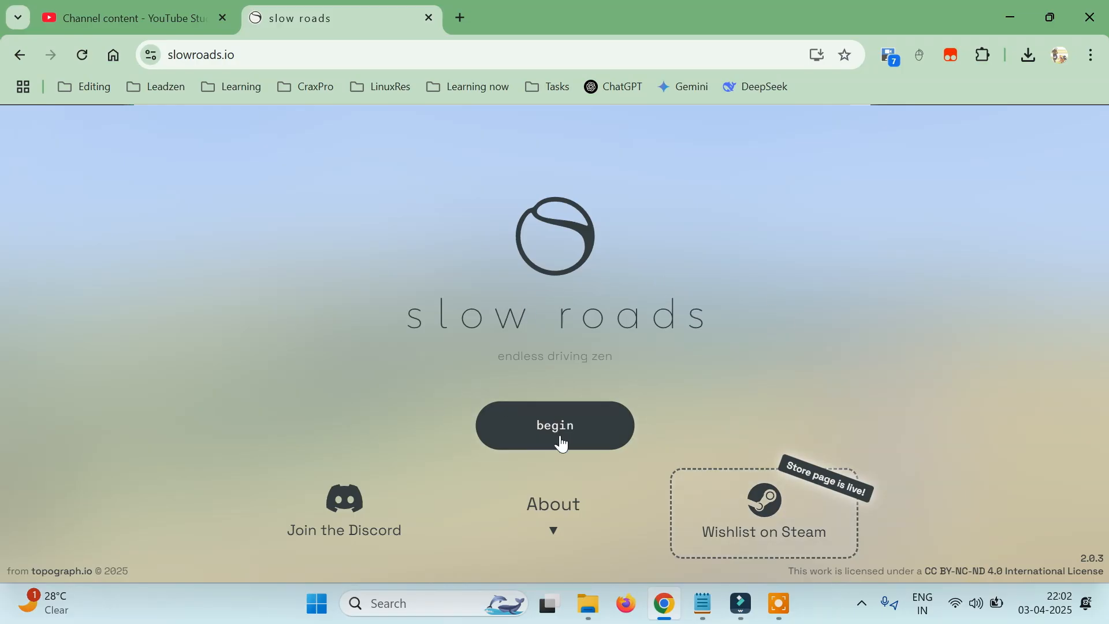
Step: Begin the drive so the white car sets off along the desert track
left_click(555, 426)
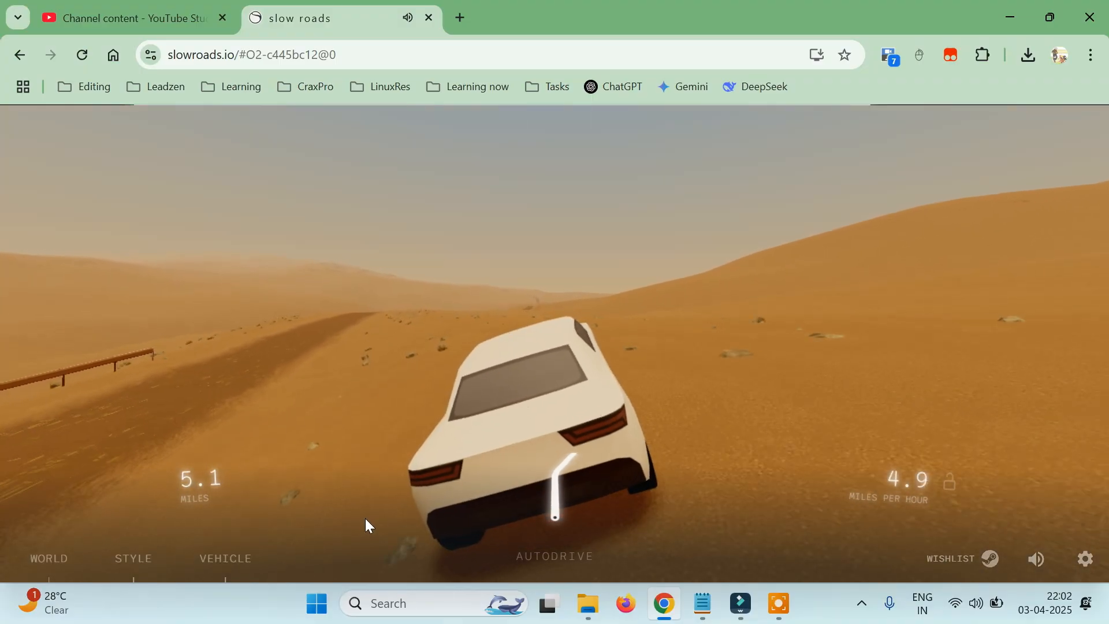
Step: Generate a new world with Hills location and Casual road style, then reset the car onto the road
left_click(49, 558)
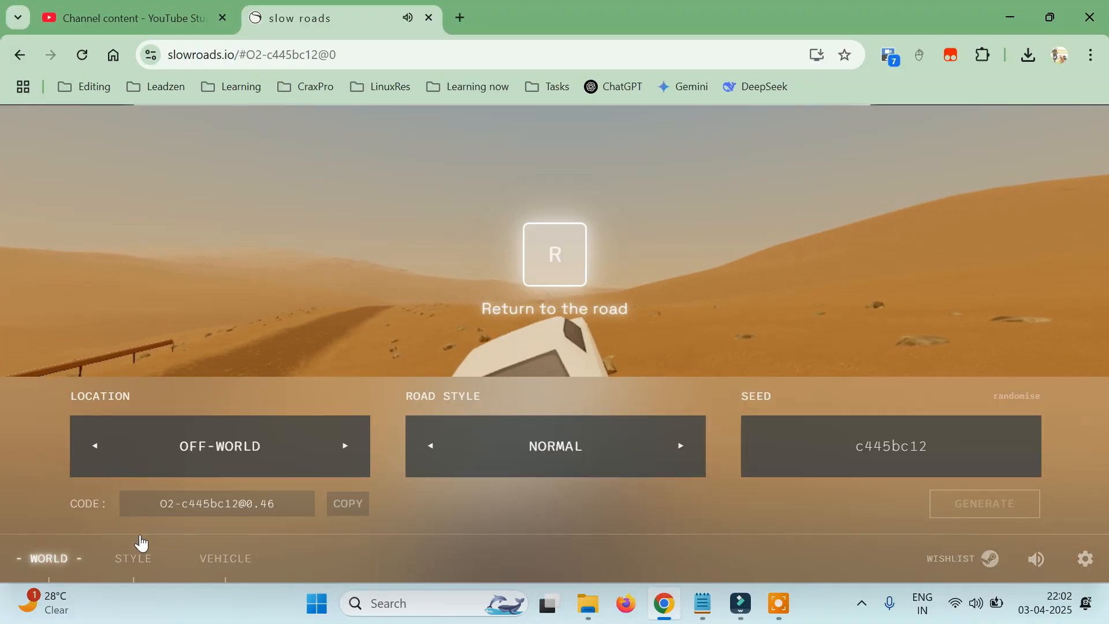
left_click(344, 446)
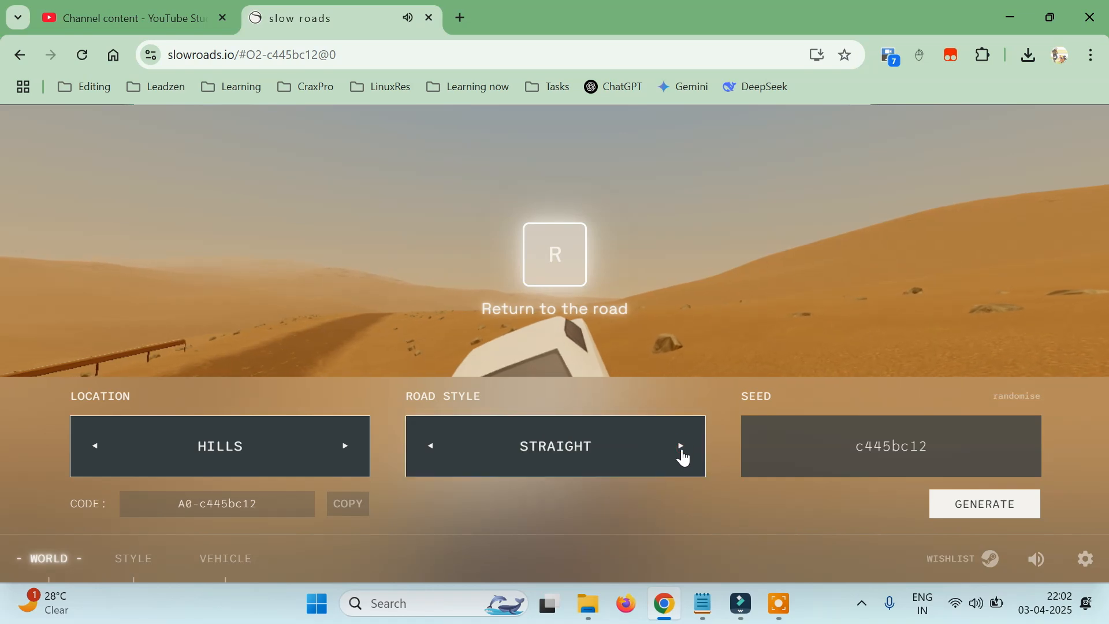
left_click(678, 446)
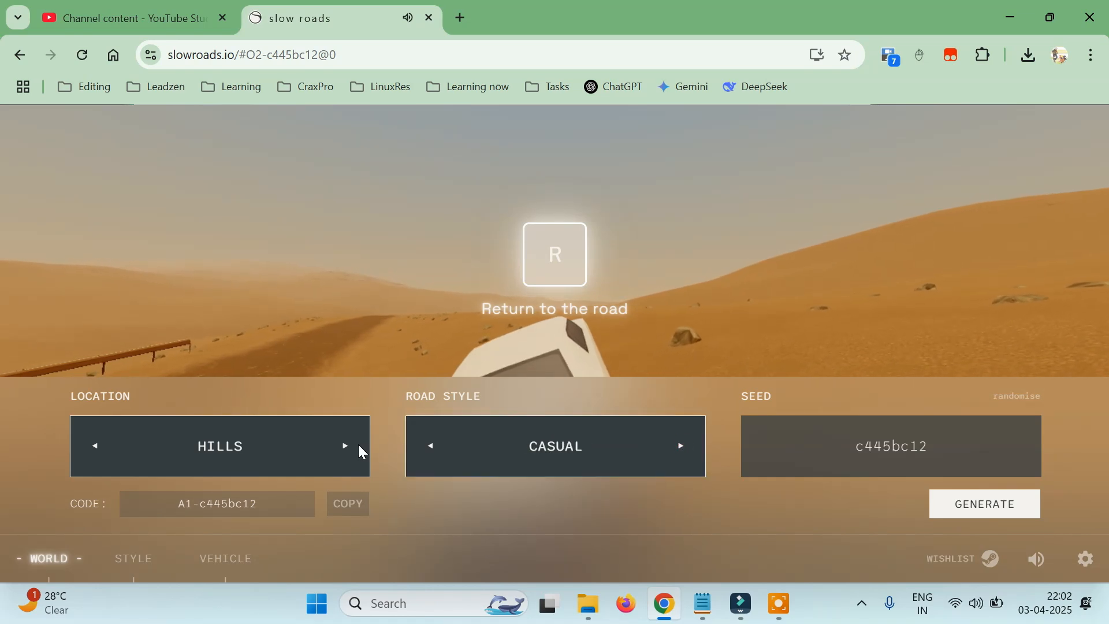
mouse_move(975, 517)
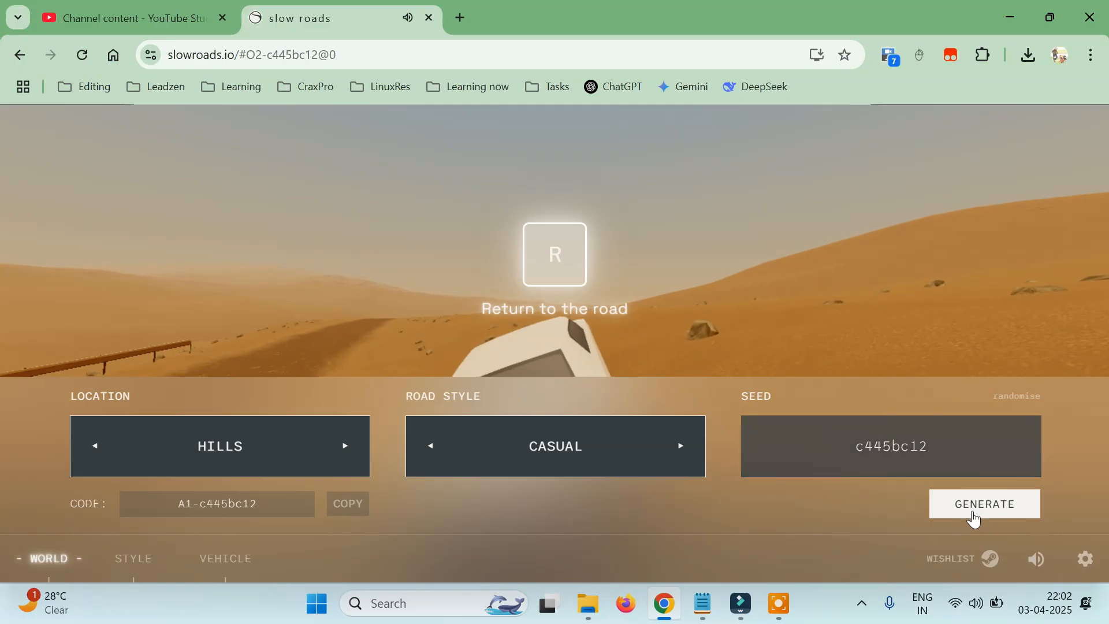
left_click(983, 504)
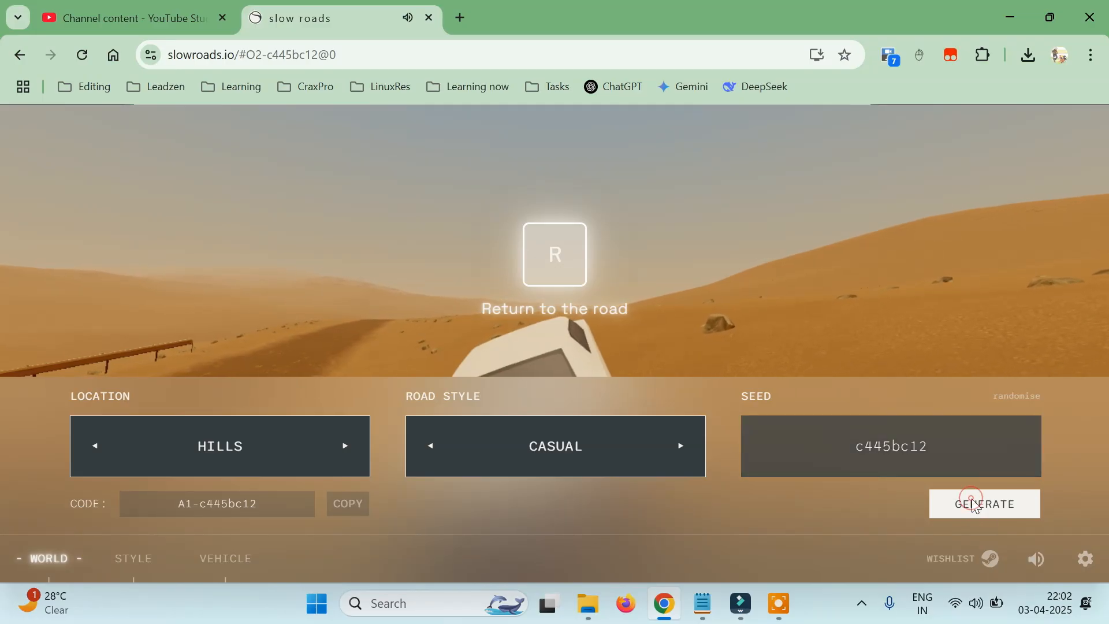
left_click(983, 503)
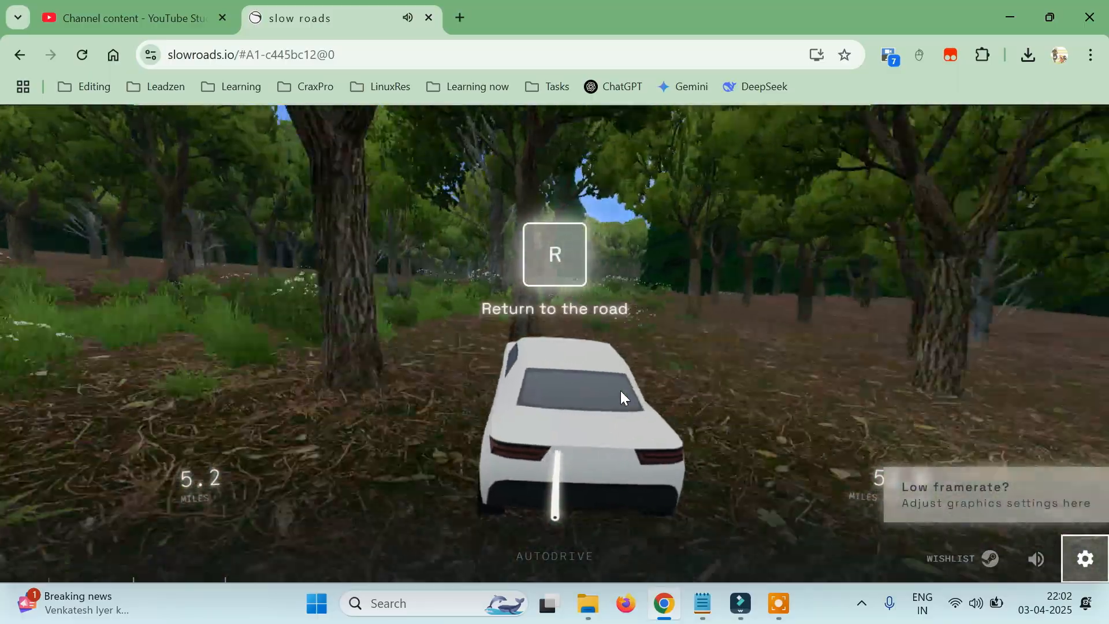
key("r")
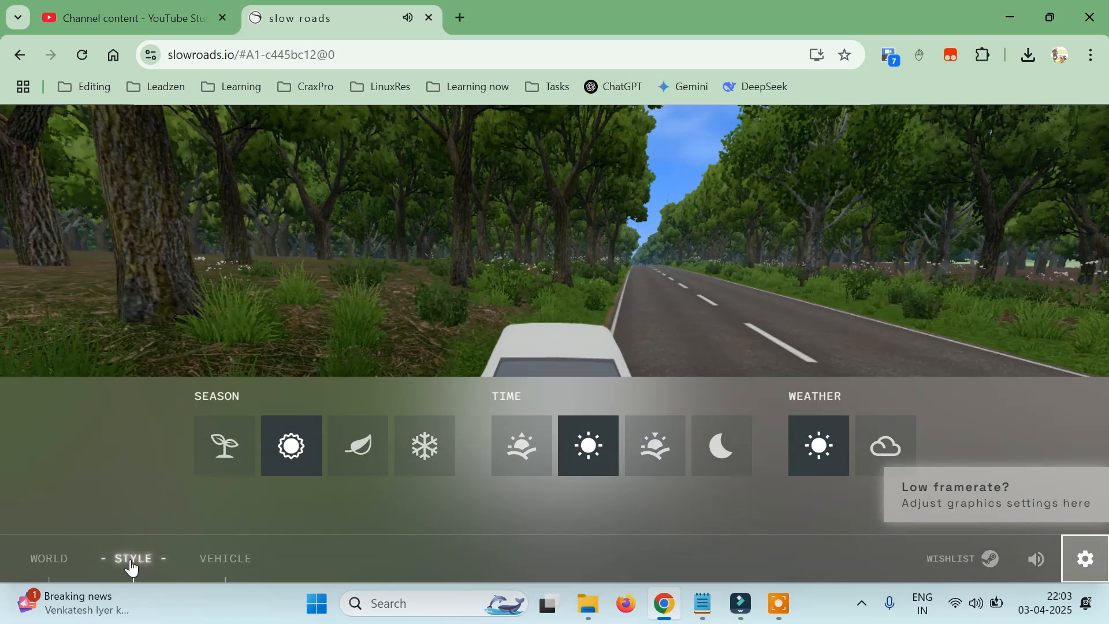
Step: Cycle the seasons to winter and set dawn light with cloudy weather
left_click(224, 446)
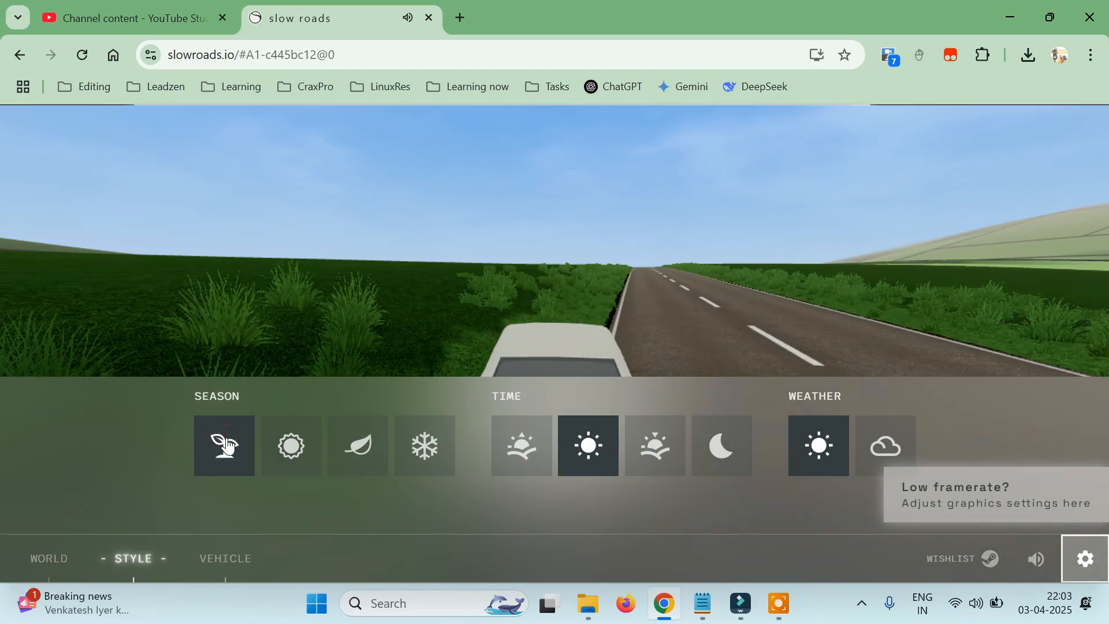
left_click(357, 446)
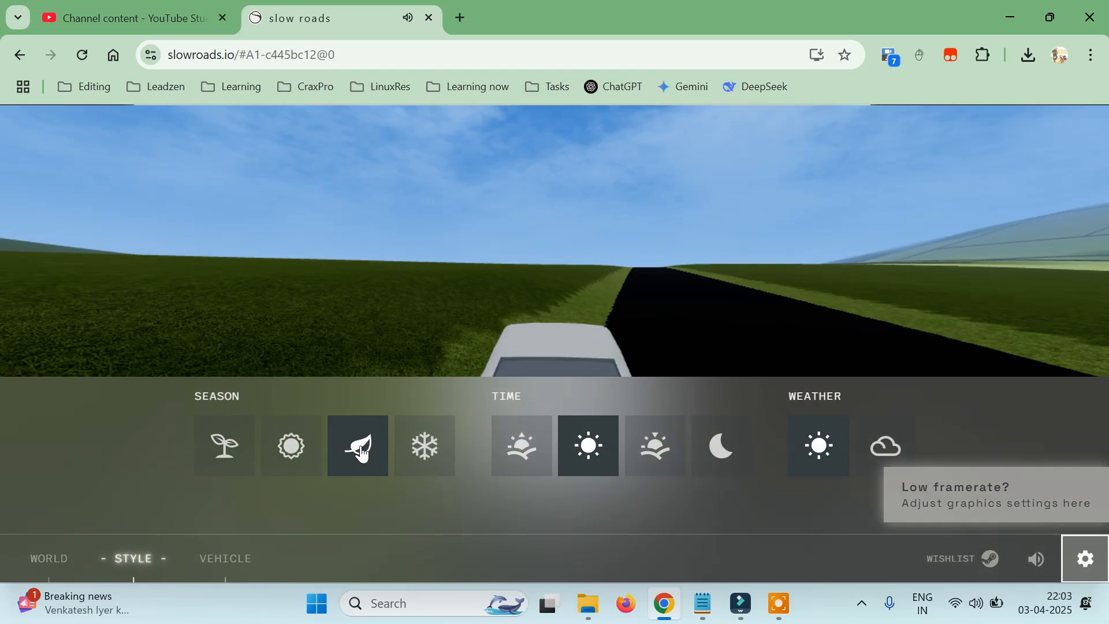
left_click(424, 446)
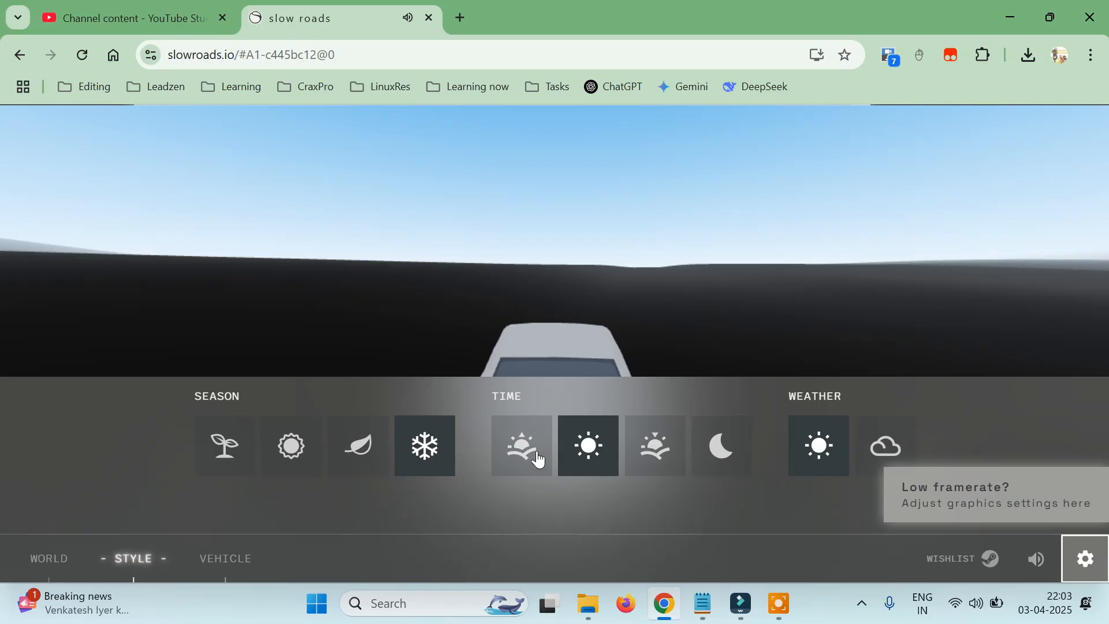
left_click(521, 445)
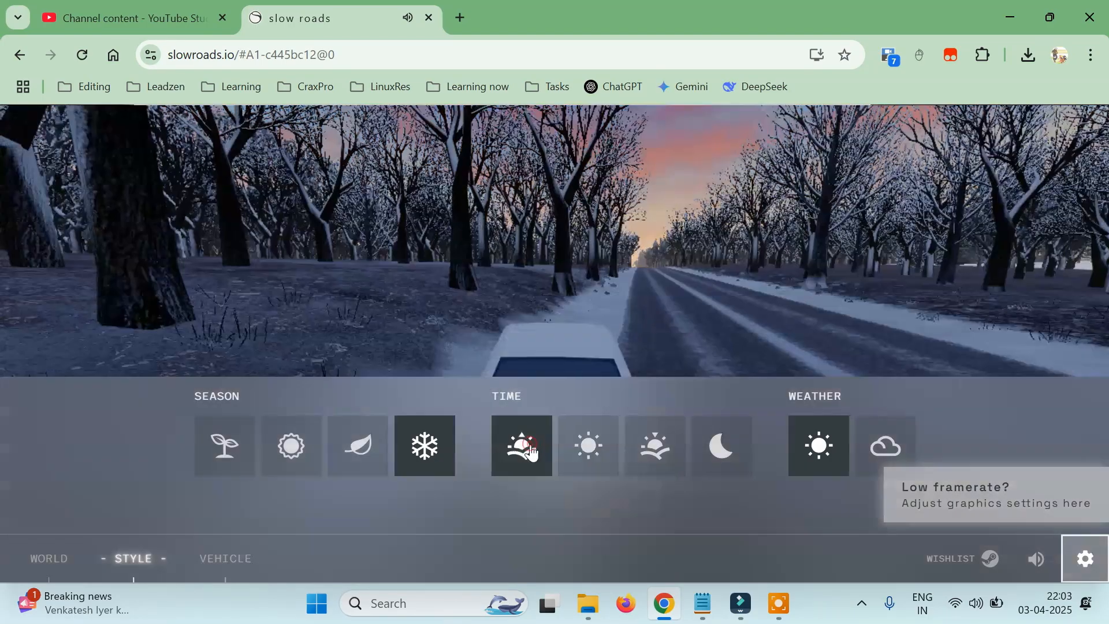
left_click(653, 445)
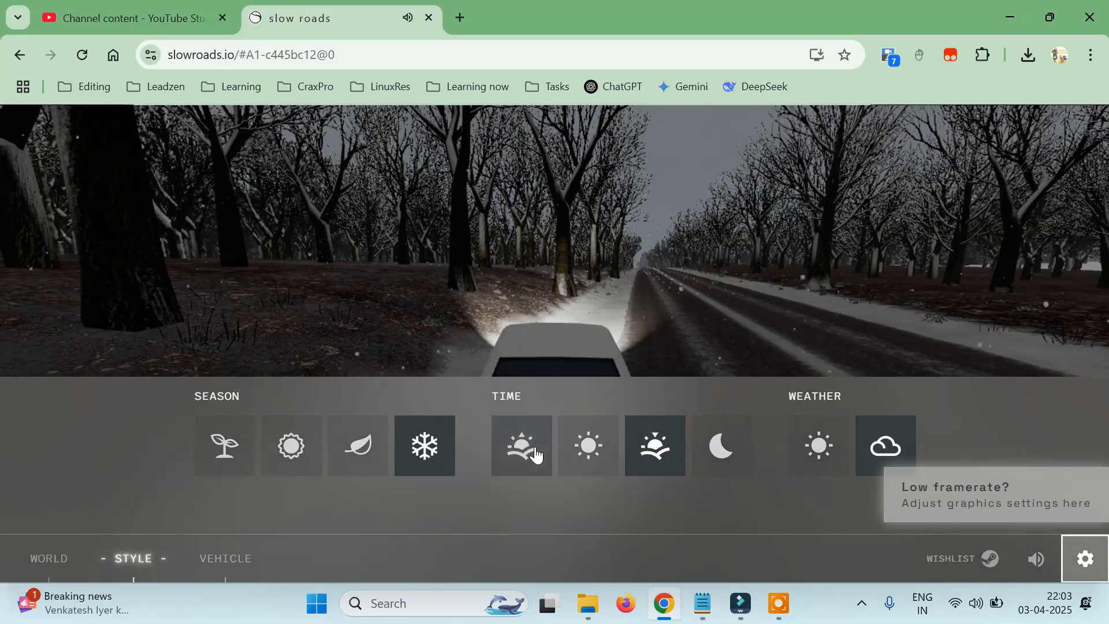
Step: Switch the time to midday and settle on winter after previewing autumn
left_click(587, 446)
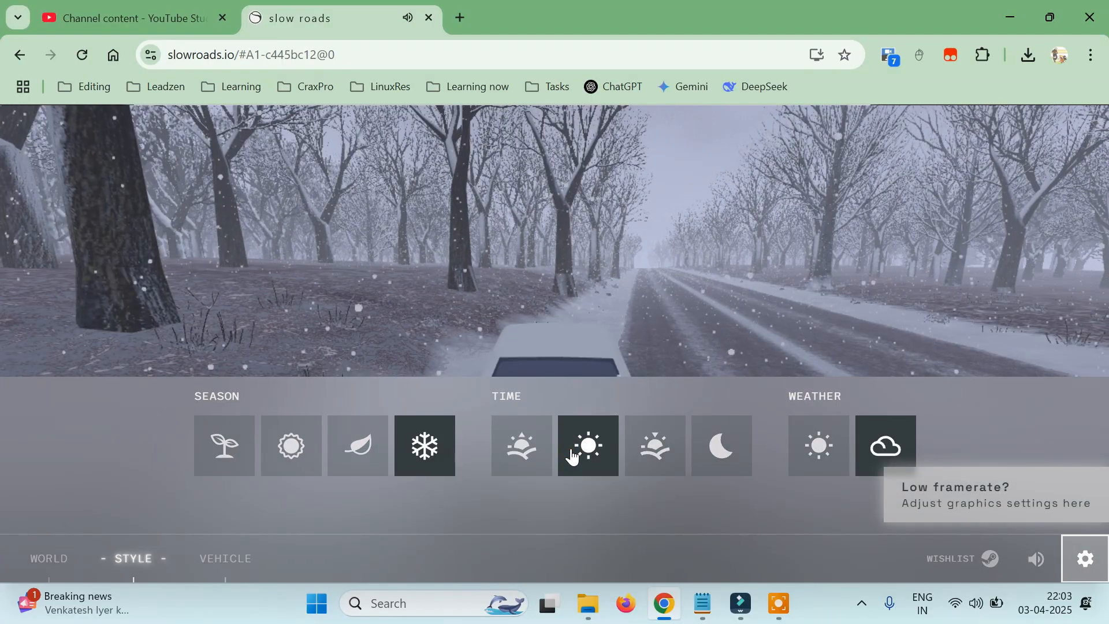
left_click(357, 446)
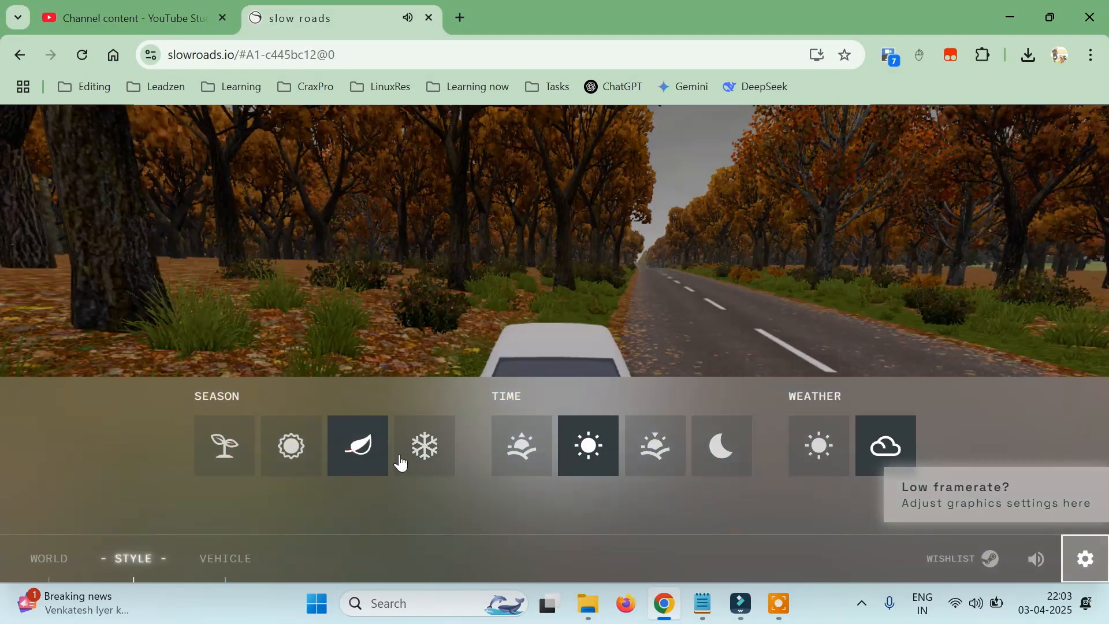
left_click(424, 446)
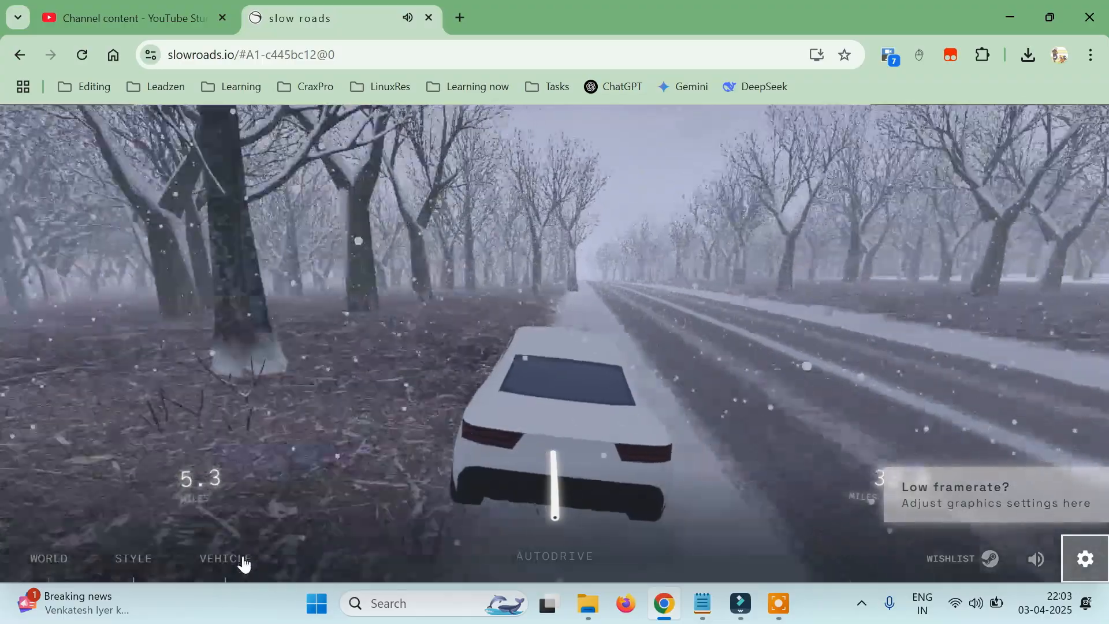
Step: Swap the vehicle to the bus, then the bike, and return to the vehicle options for the car
left_click(225, 558)
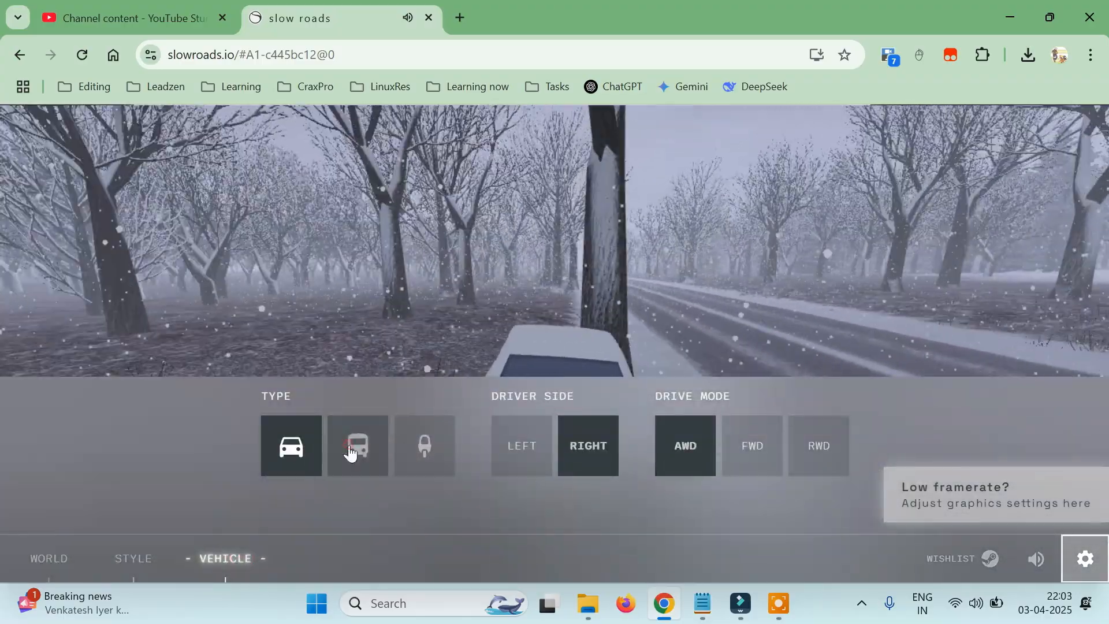
left_click(356, 446)
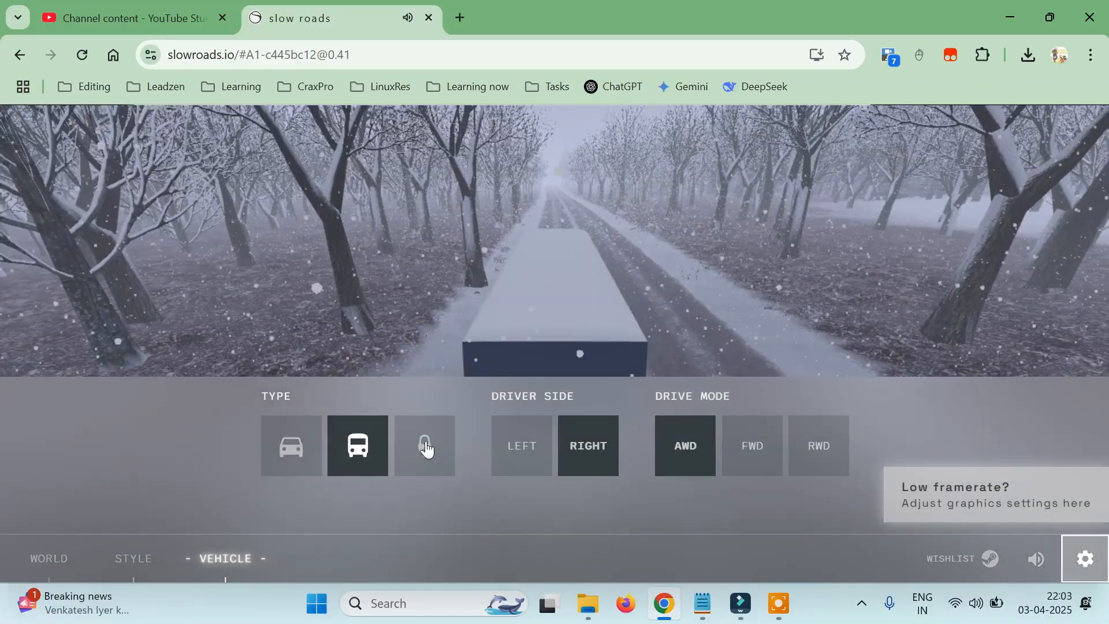
left_click(424, 445)
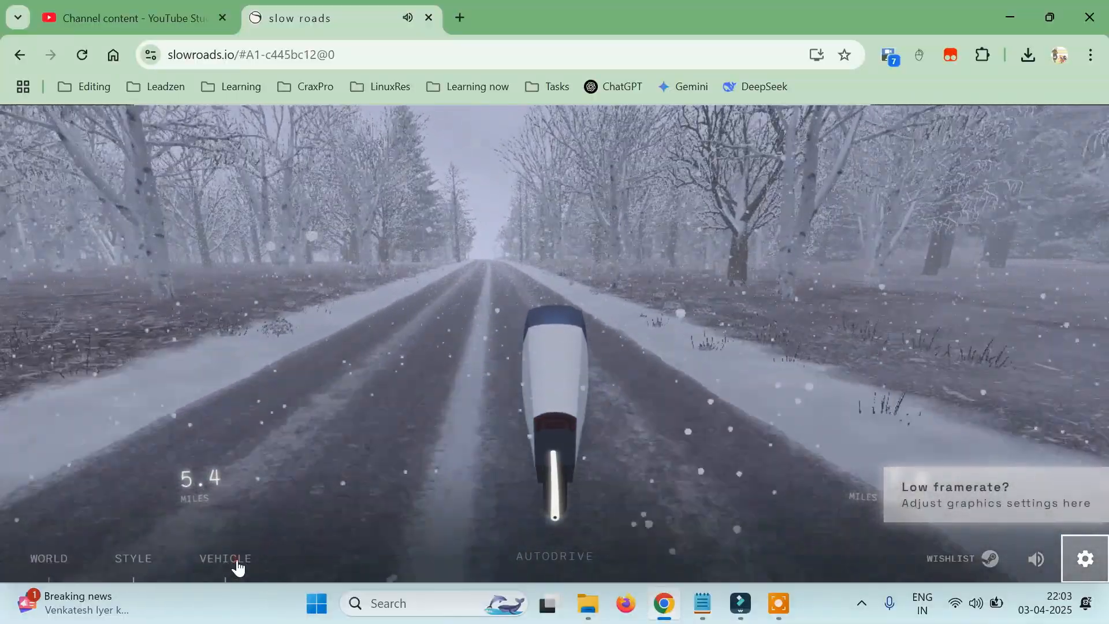
left_click(225, 558)
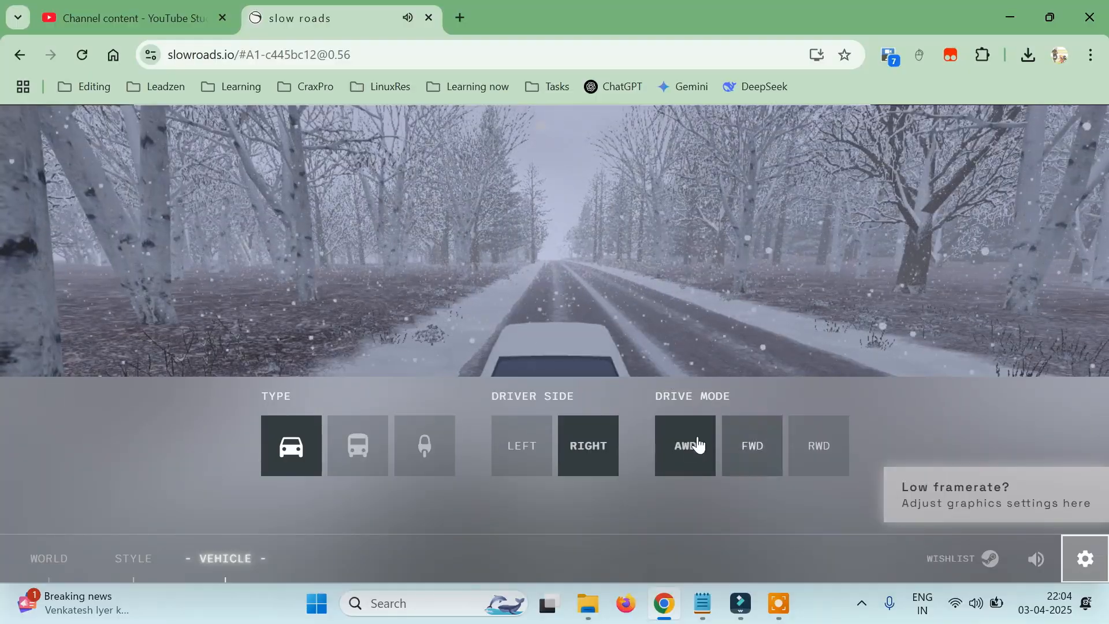
mouse_move(1008, 584)
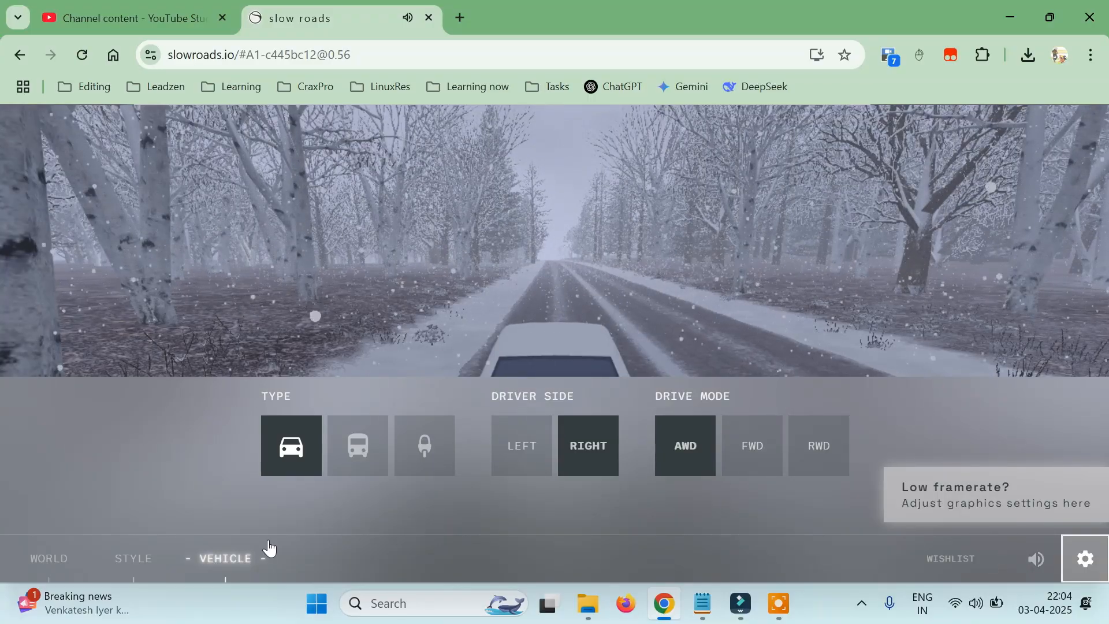
Step: Change the season to spring from the style options
left_click(132, 558)
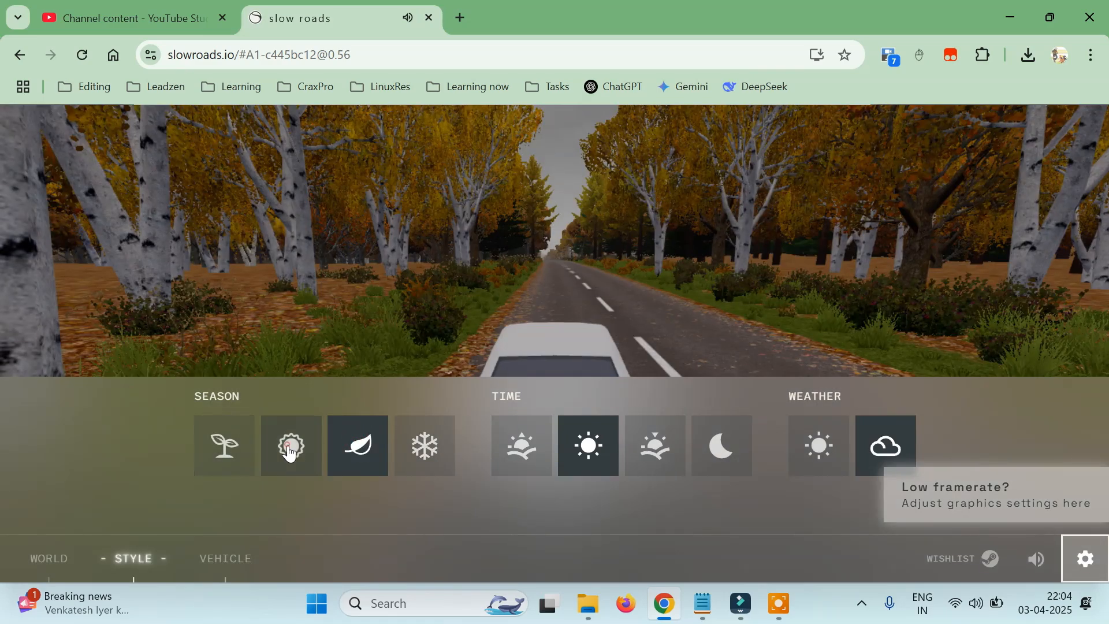
left_click(223, 446)
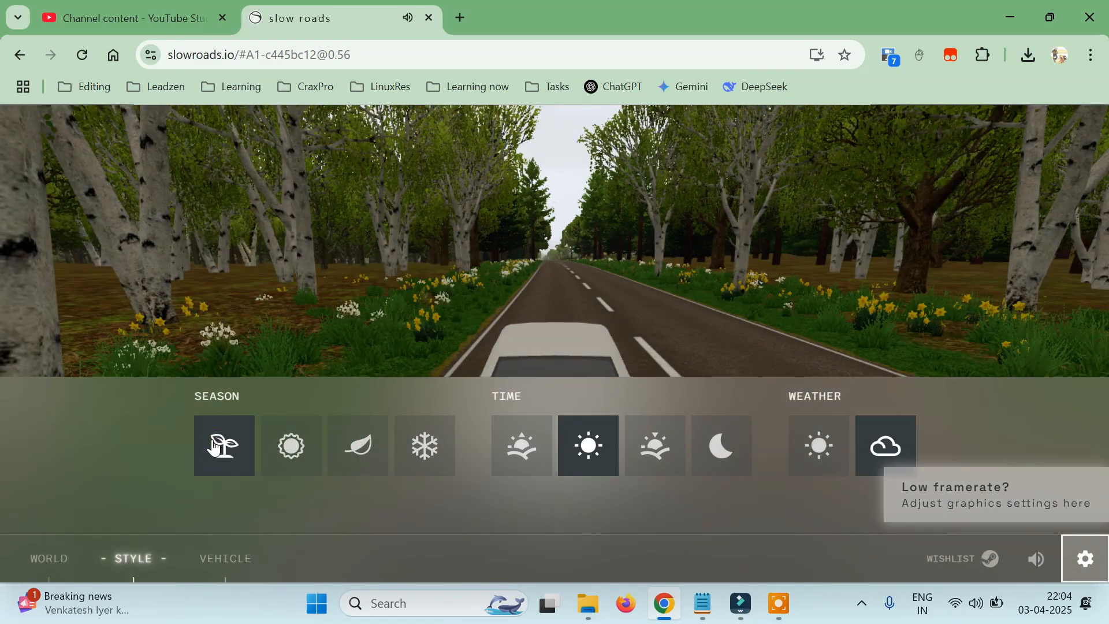